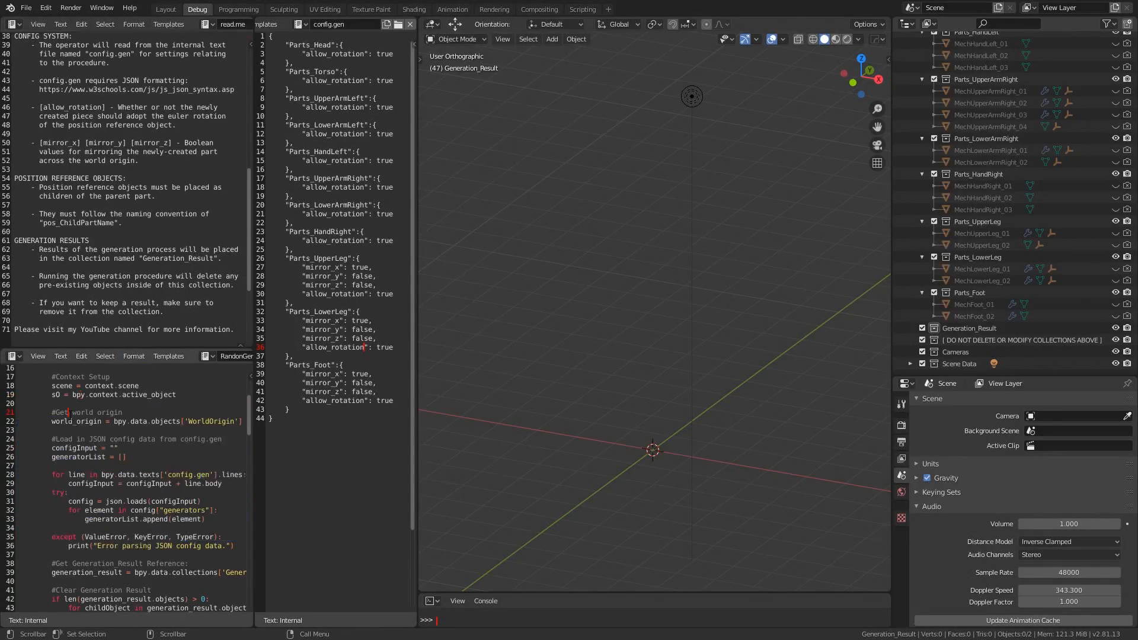
Run the mech generator script from the Text Editor's Text menu.
click(60, 356)
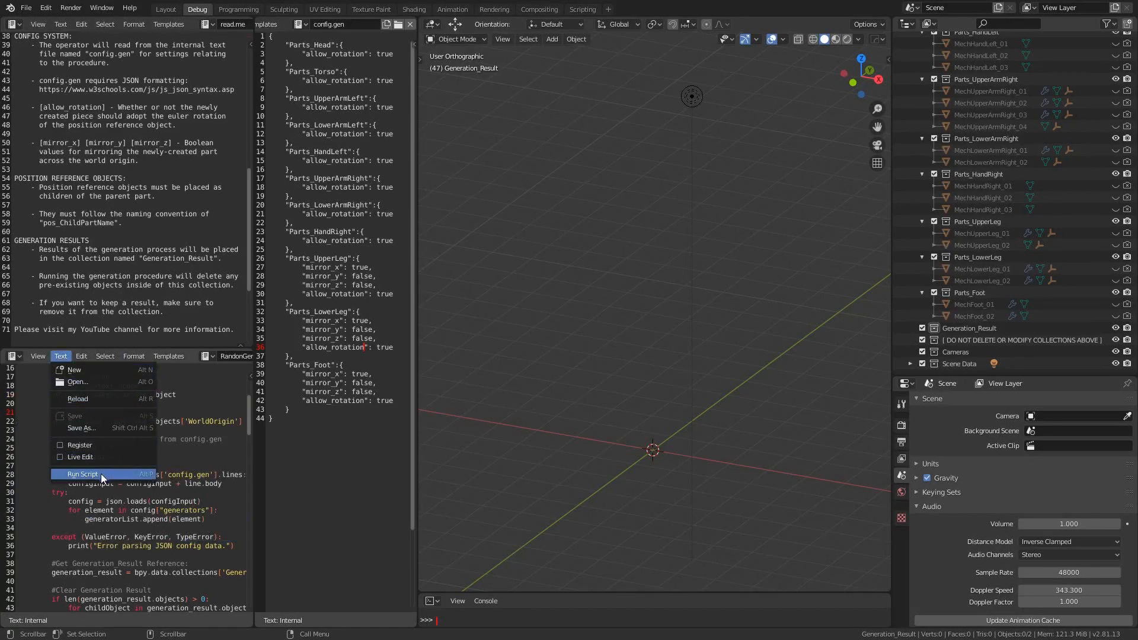
click(82, 475)
text(Convert to)
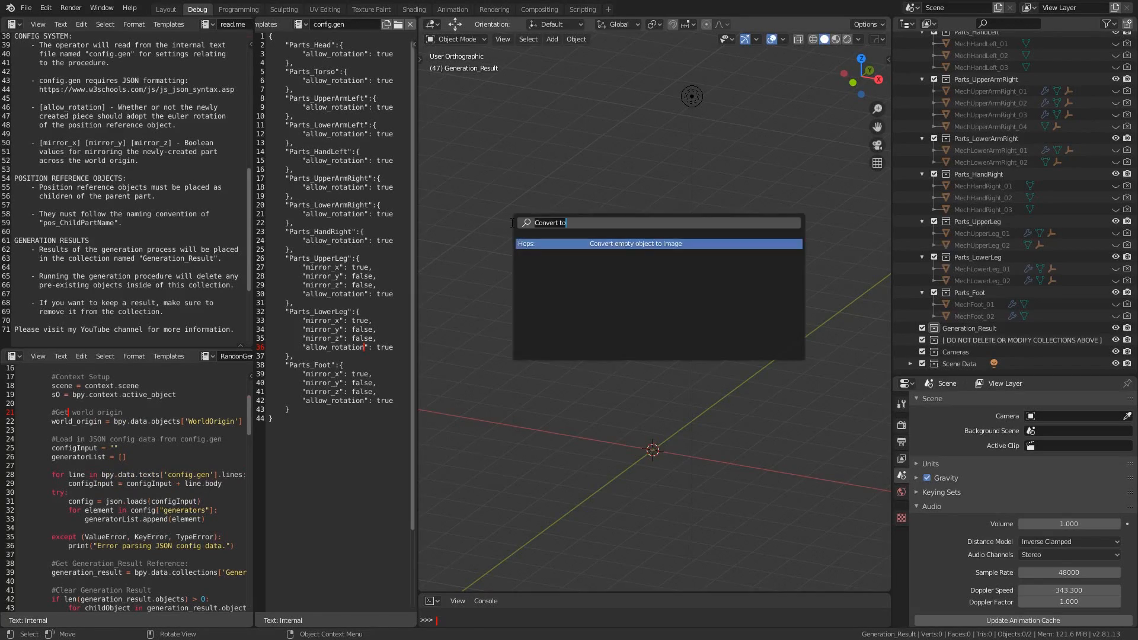
Run Start Generation Procedure from the search, then select the generated upper leg piece.
text(start ge)
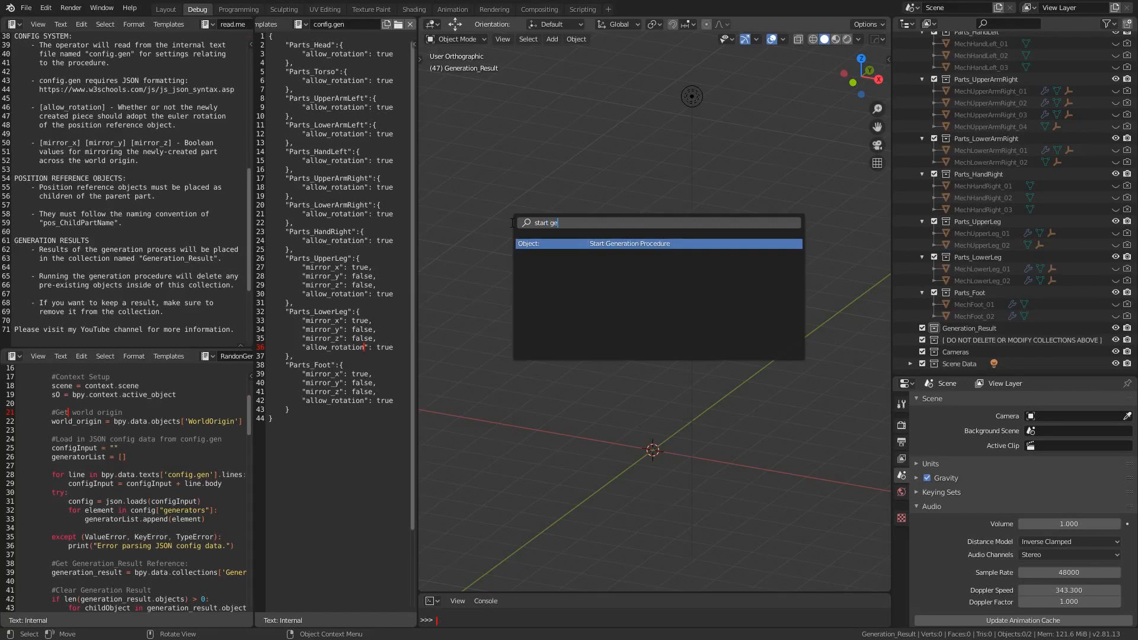
click(629, 243)
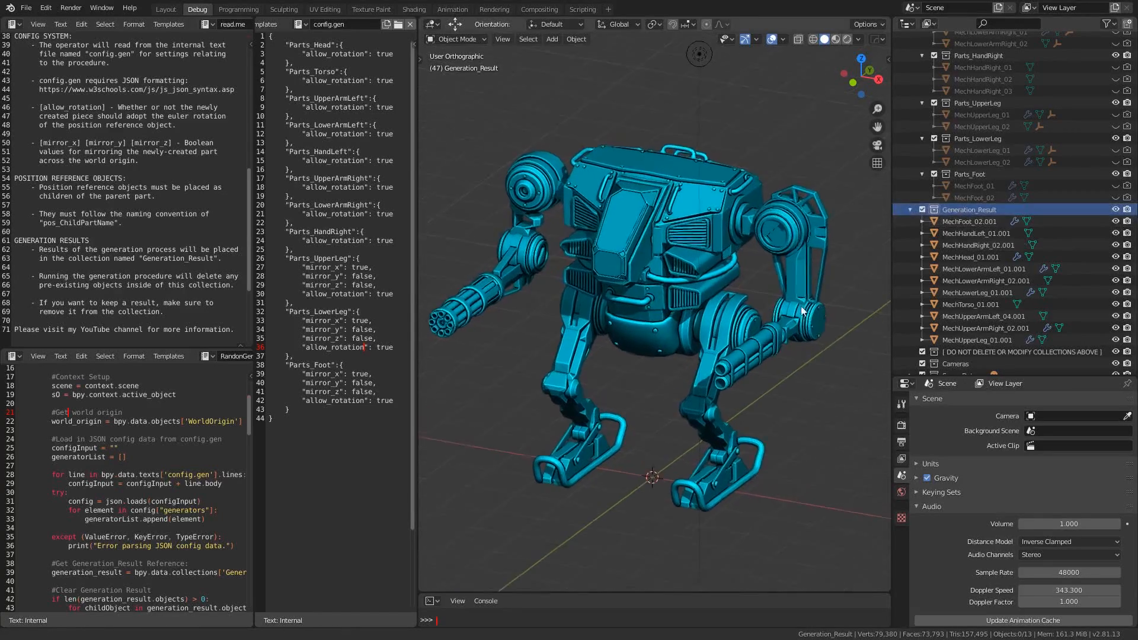
click(978, 340)
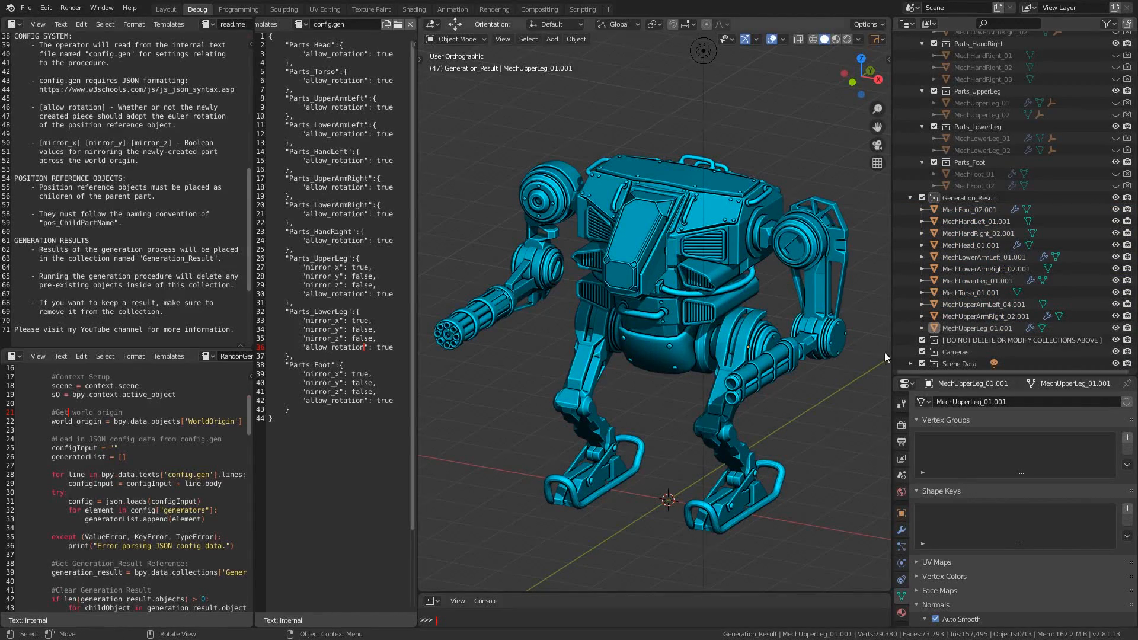
mouse_move(831, 432)
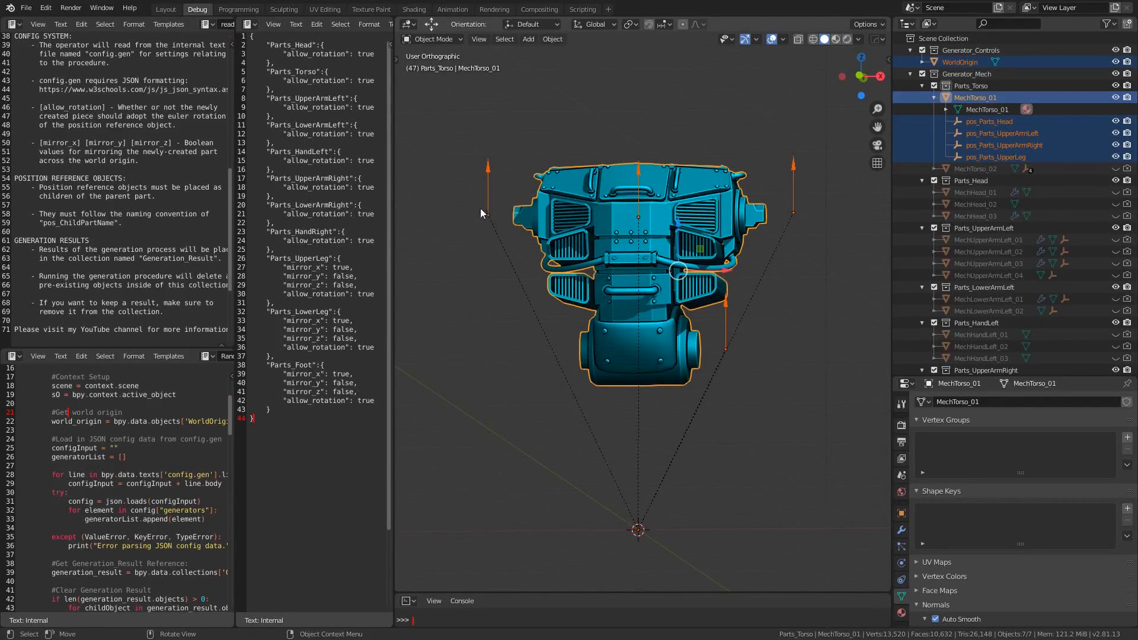
mouse_move(783, 376)
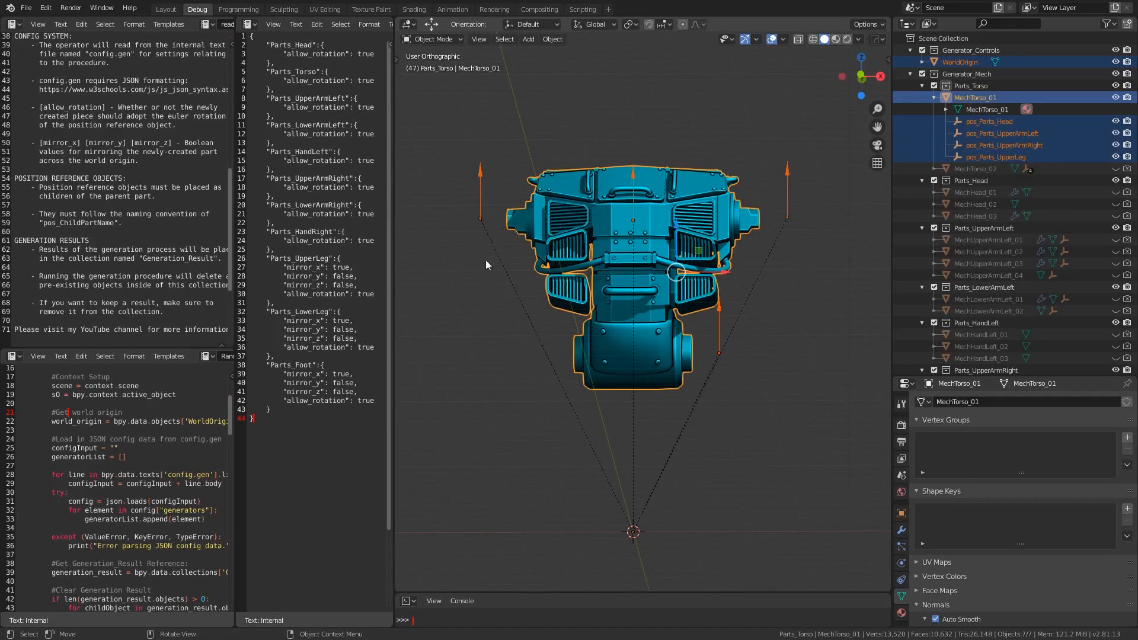
Orbit around the isolated torso and select the pos_Parts_UpperArmRight reference empty.
drag(487, 265, 746, 324)
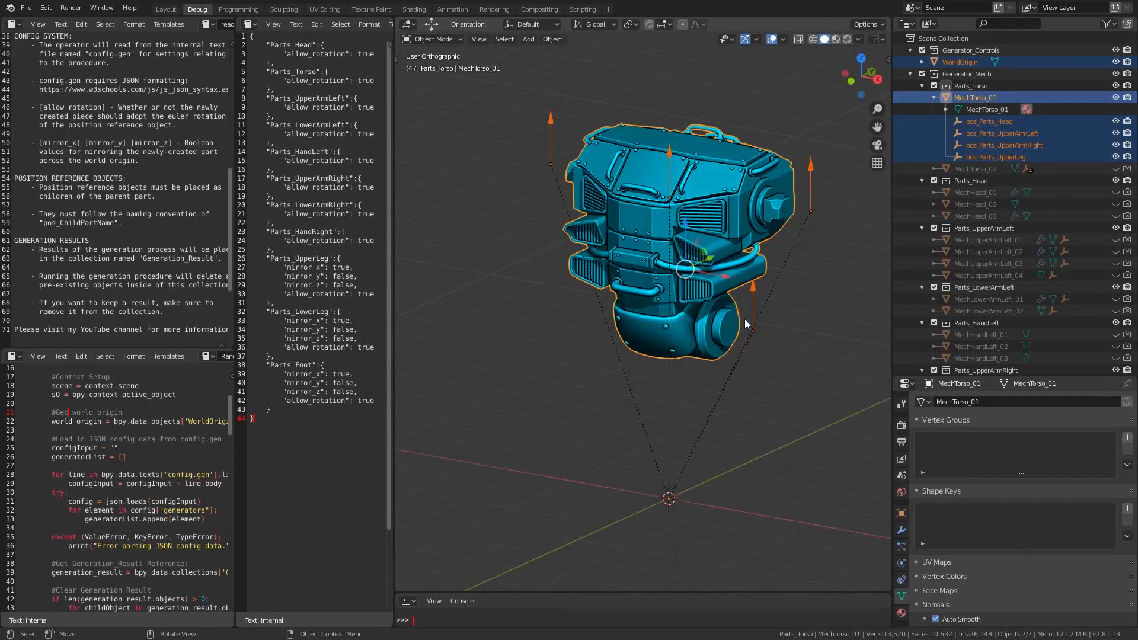
mouse_move(639, 396)
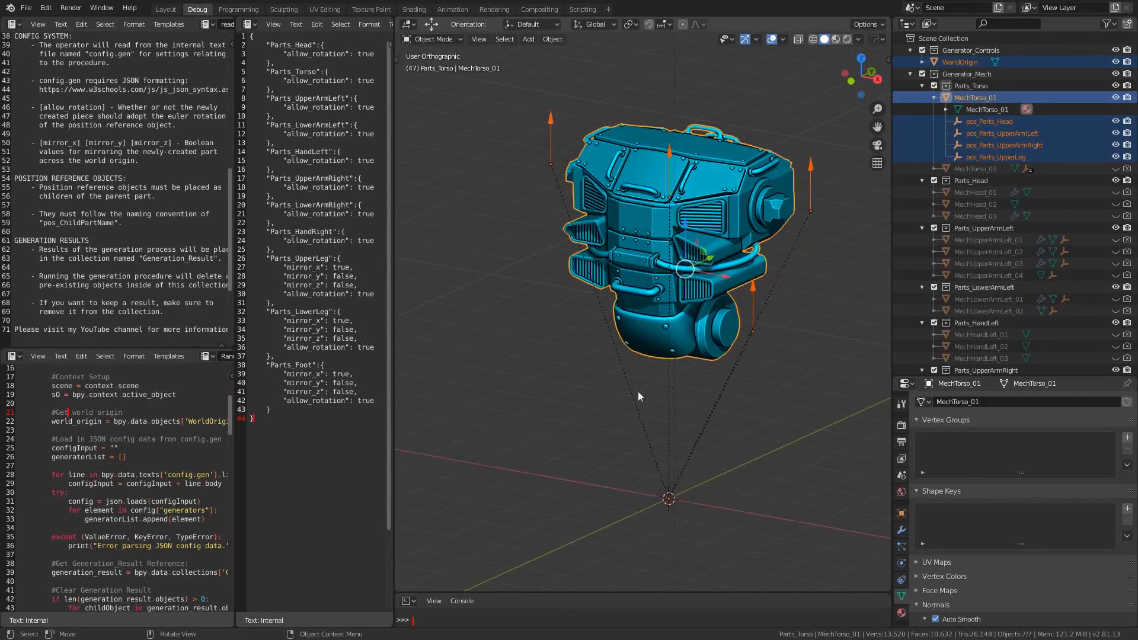
drag(279, 267, 375, 400)
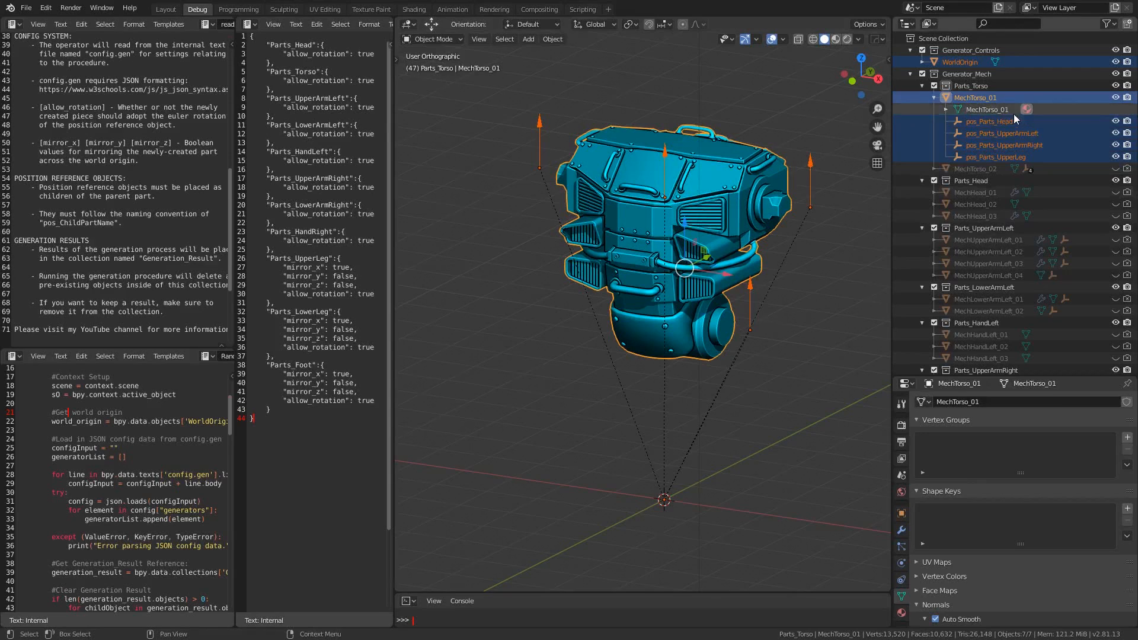
click(1002, 144)
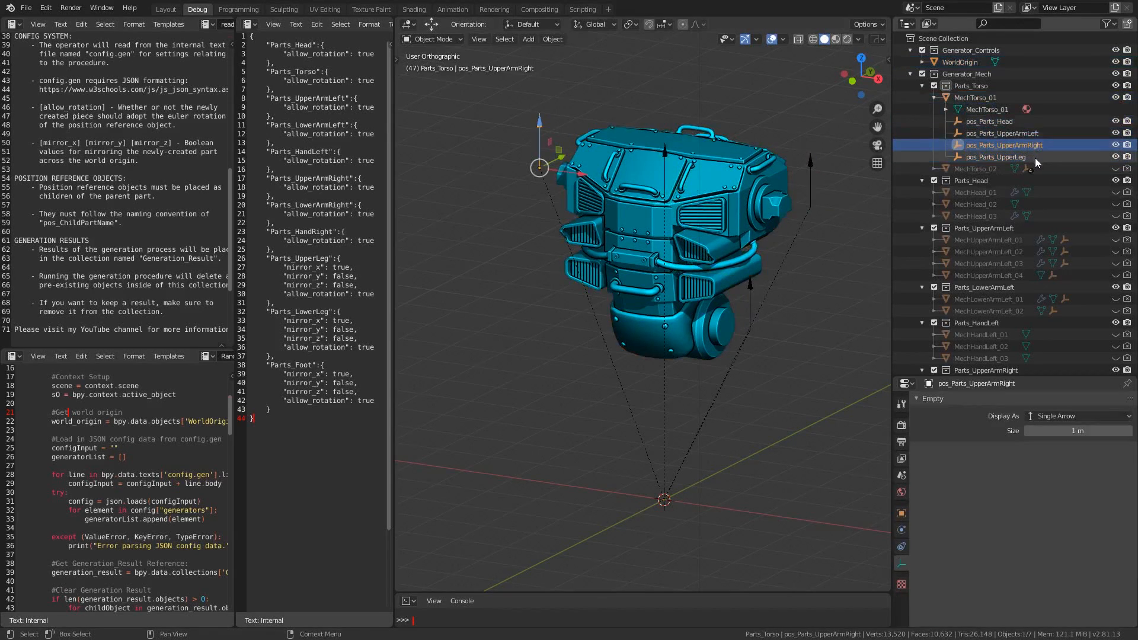
Select the torso's pos_Parts_UpperLeg empty, then activate the Parts_UpperLeg collection below.
click(997, 157)
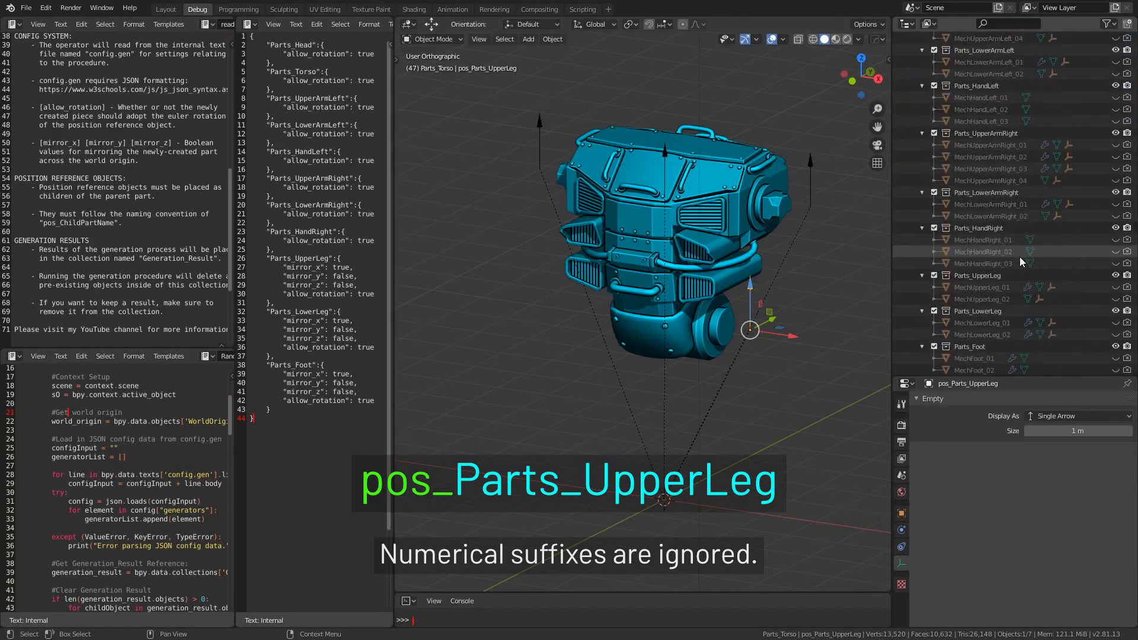
scroll(down, 3)
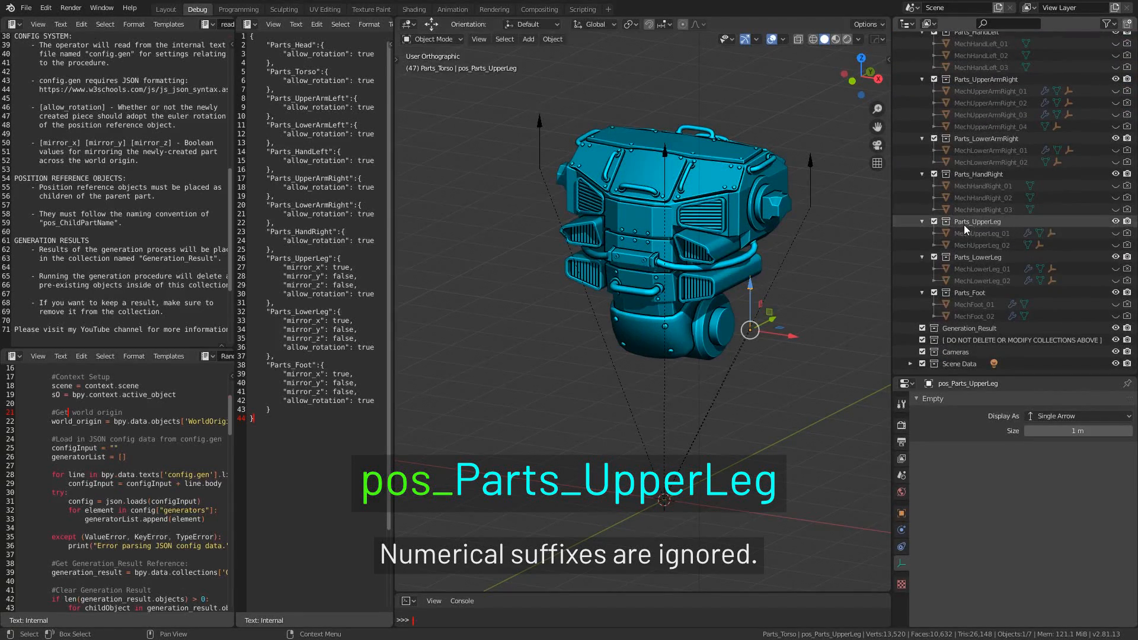
click(978, 220)
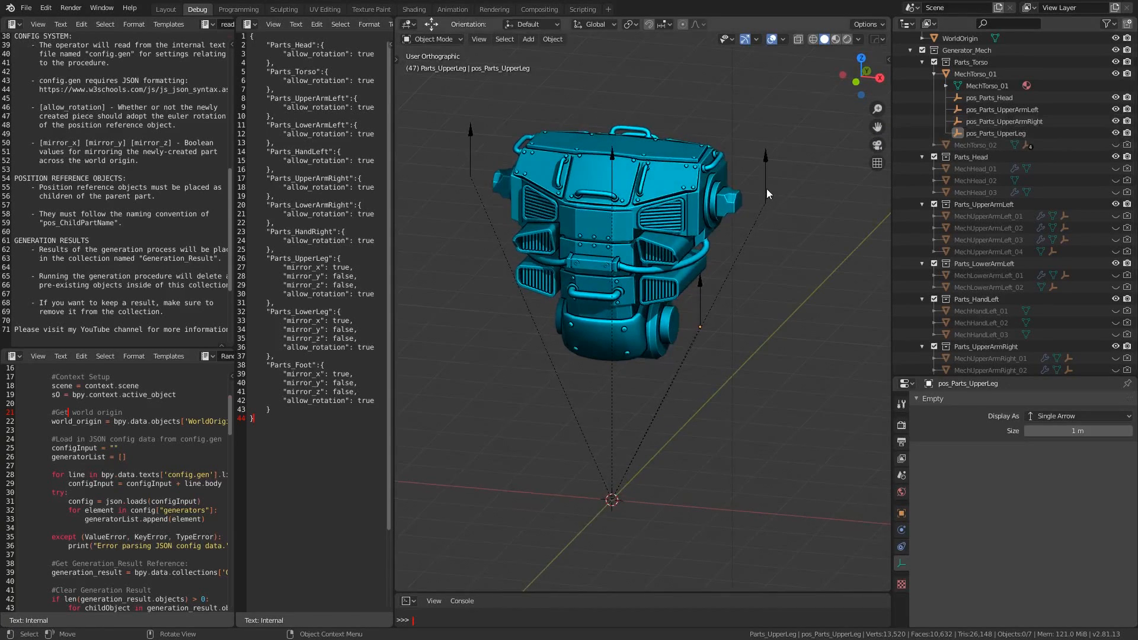
Select the MechUpperArmLeft piece in the Outliner.
click(1004, 121)
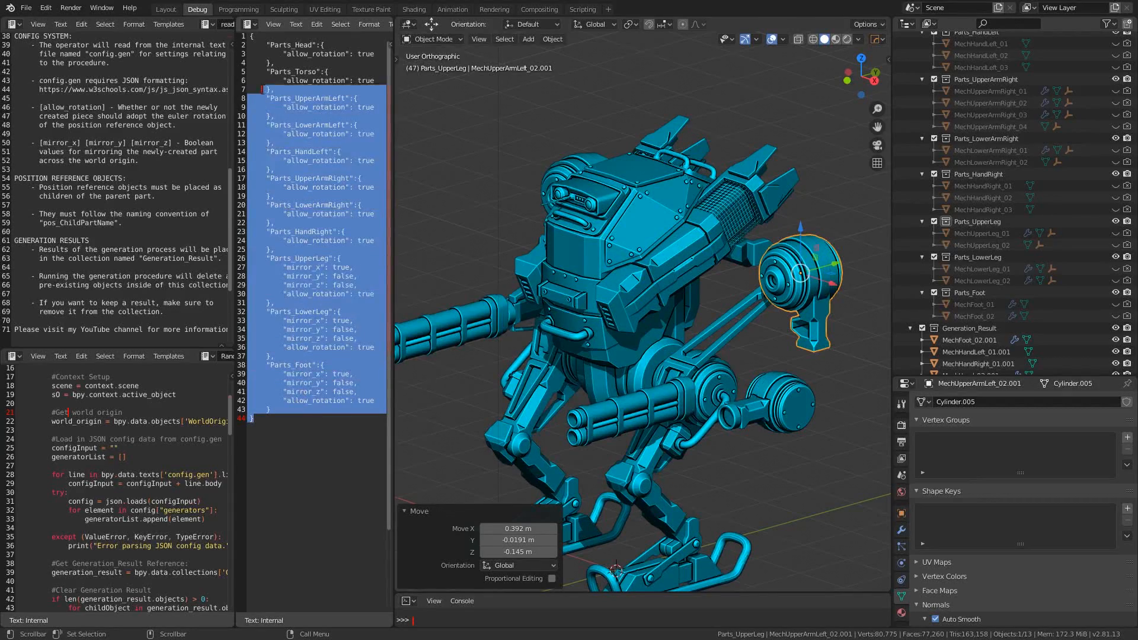
Clear the selection in config.gen, then select a full line of the config text.
click(392, 407)
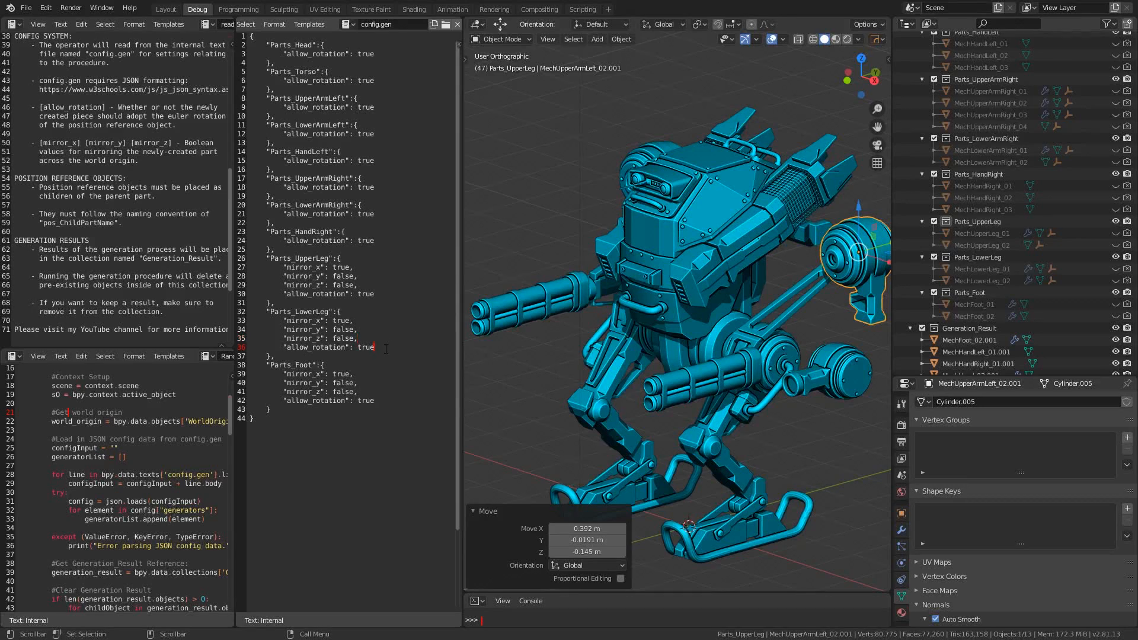
triple_click(324, 347)
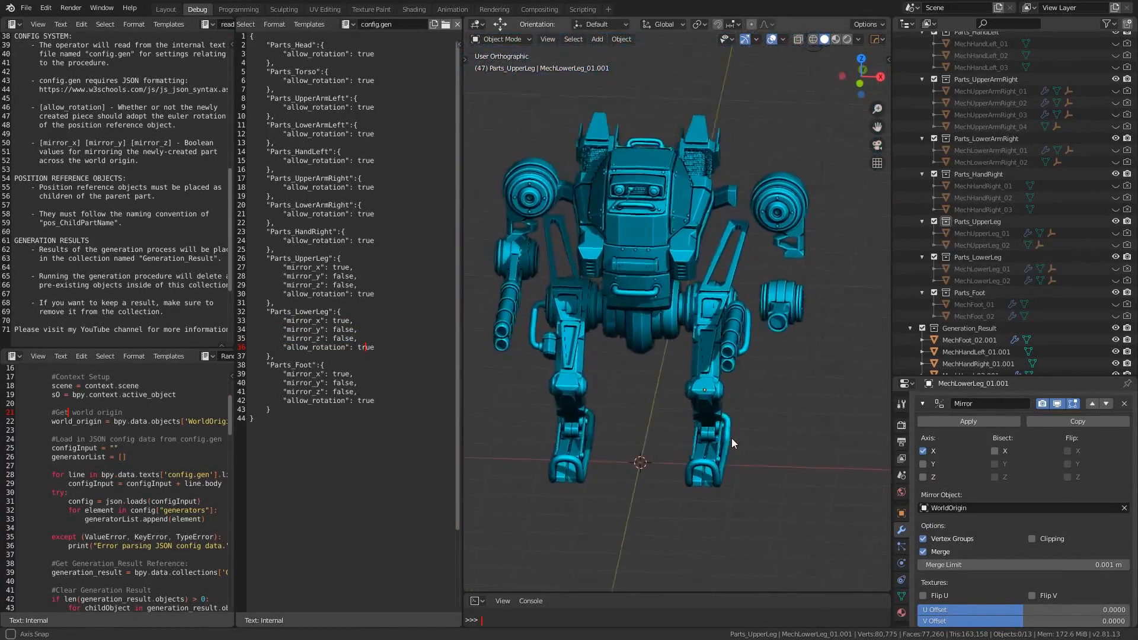
Move the MechHandLeft_01.001 gatling gun up against the arm's round elbow joint.
drag(733, 442, 697, 450)
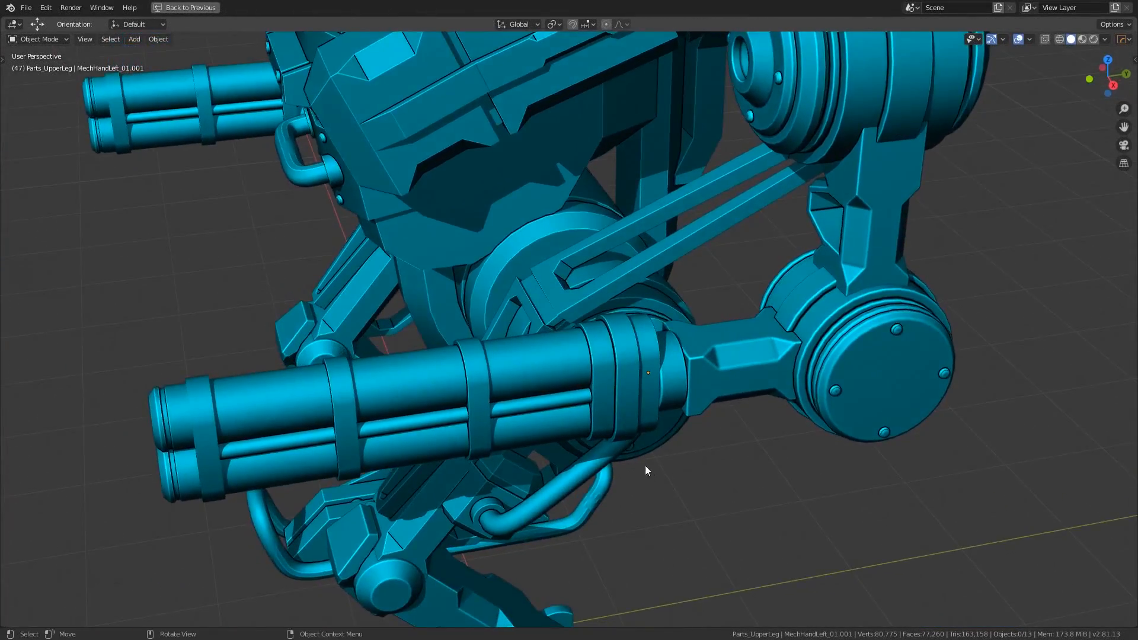
click(646, 372)
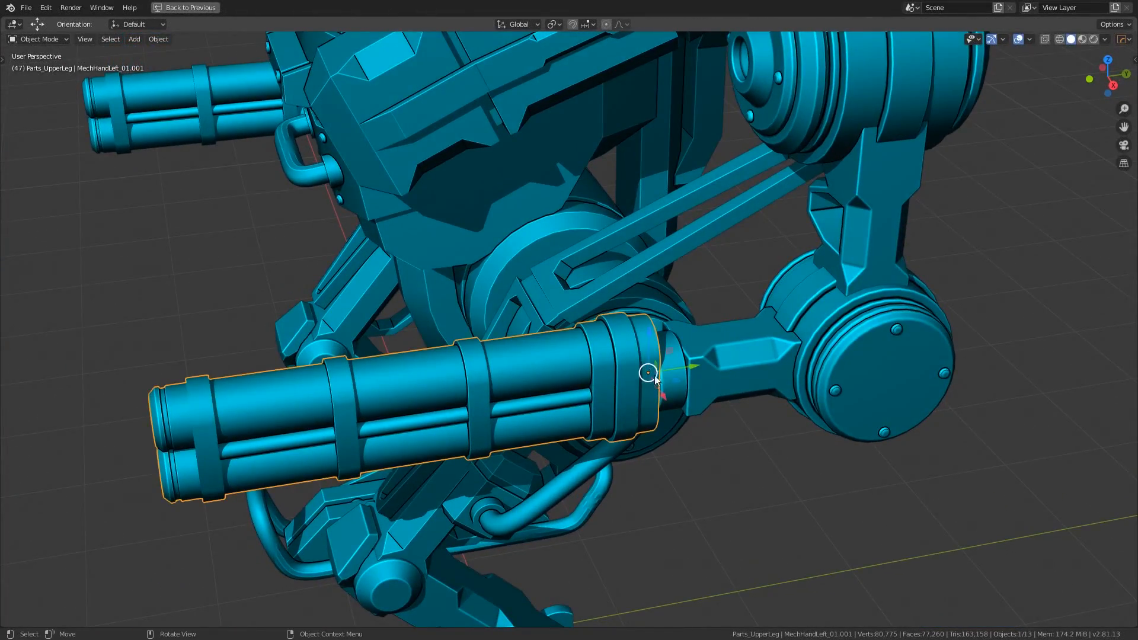
drag(650, 373, 688, 427)
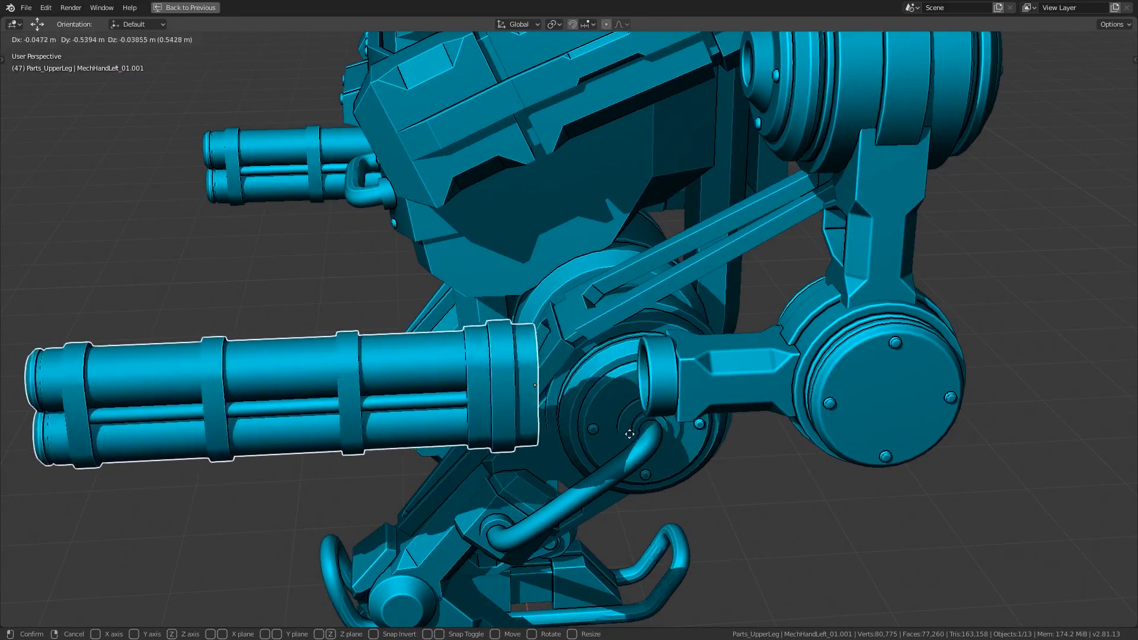
click(566, 463)
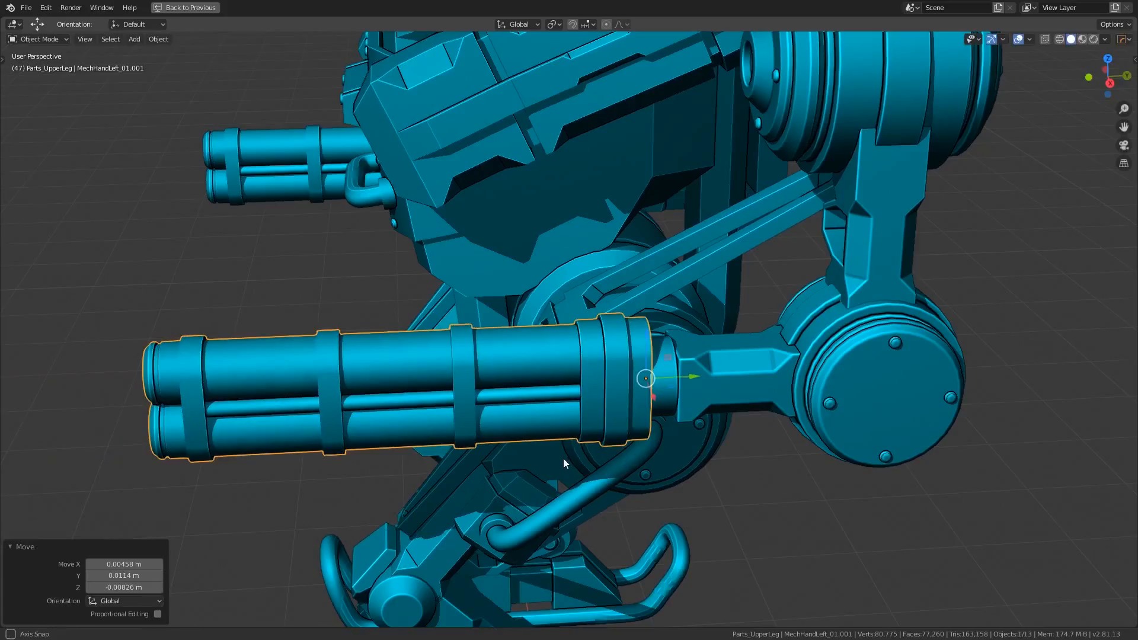
click(197, 8)
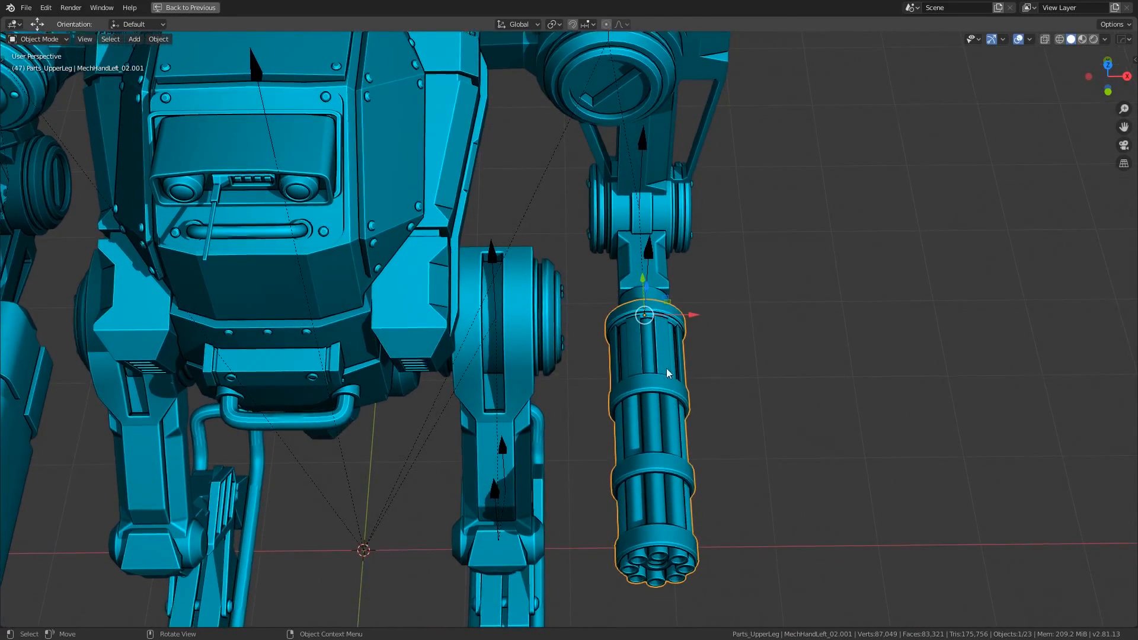
mouse_move(642, 327)
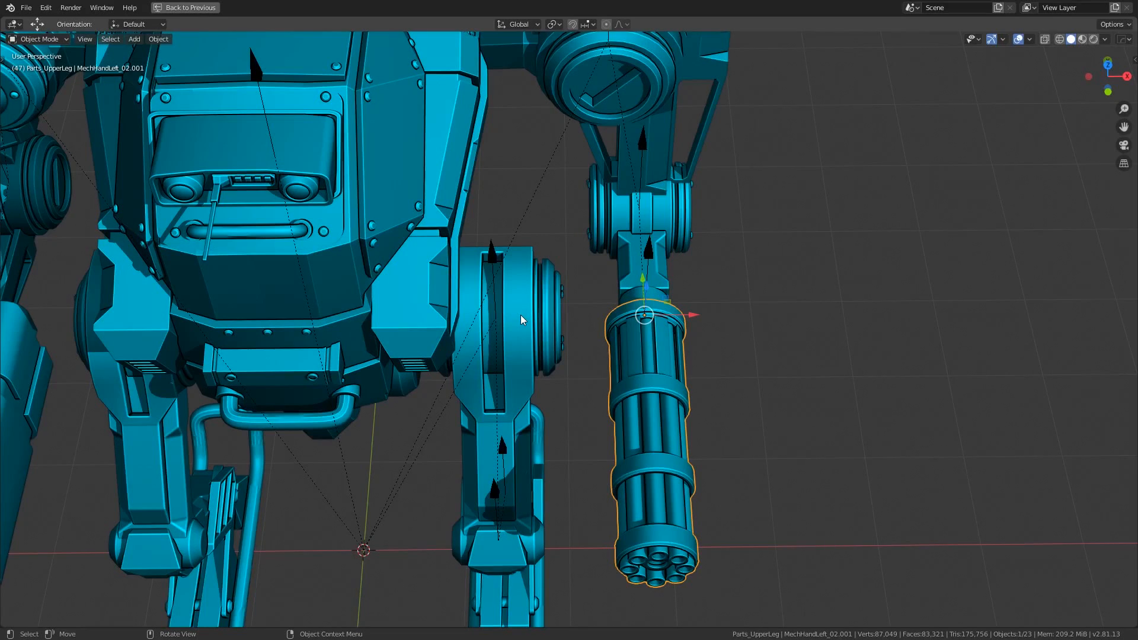
mouse_move(645, 324)
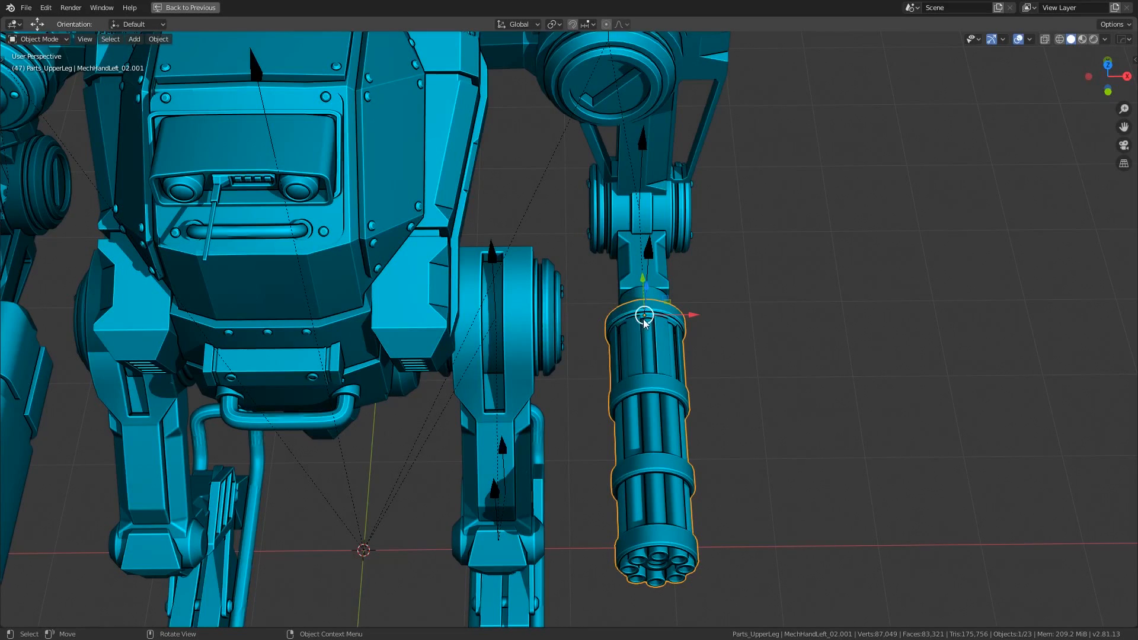
mouse_move(811, 374)
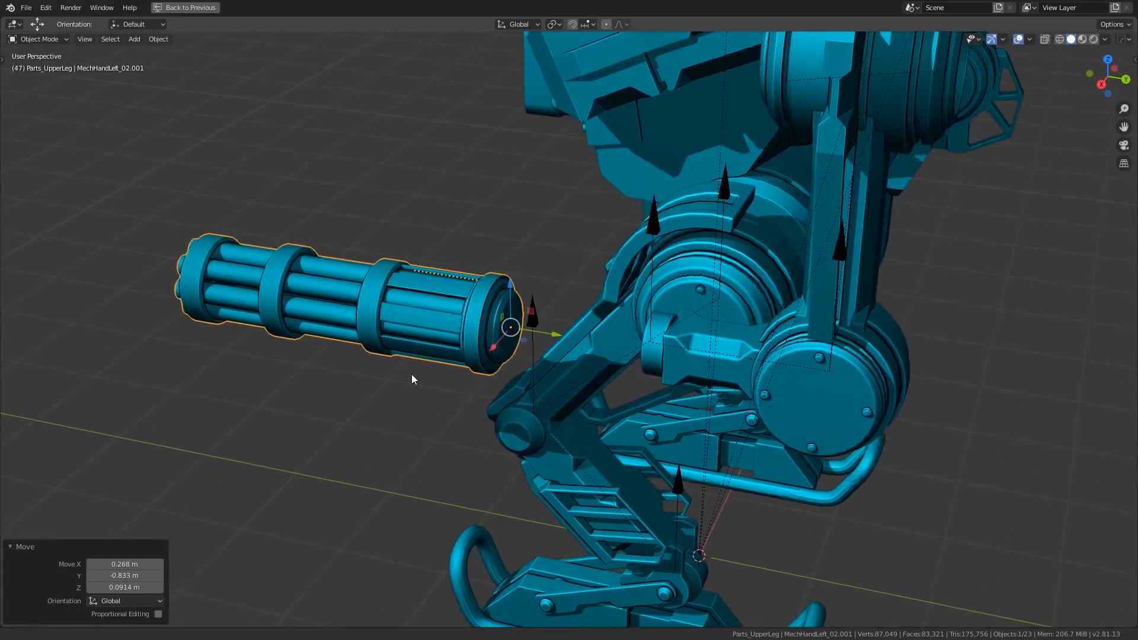
Apply Set Origin > Origin to Geometry to the gatling gun hand.
right_click(413, 378)
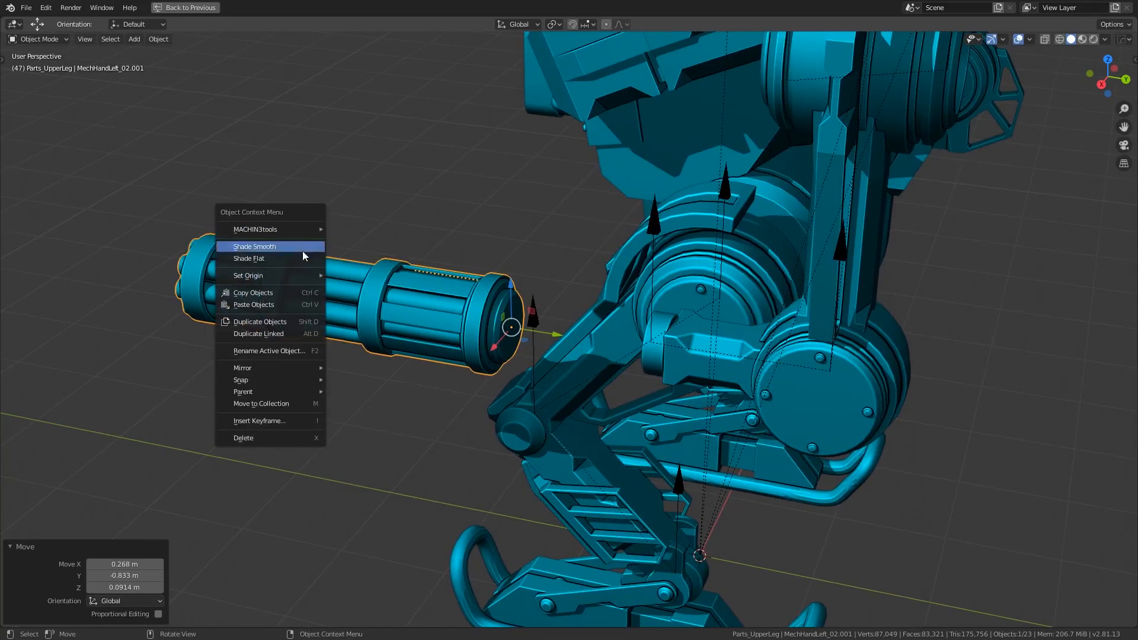
mouse_move(247, 275)
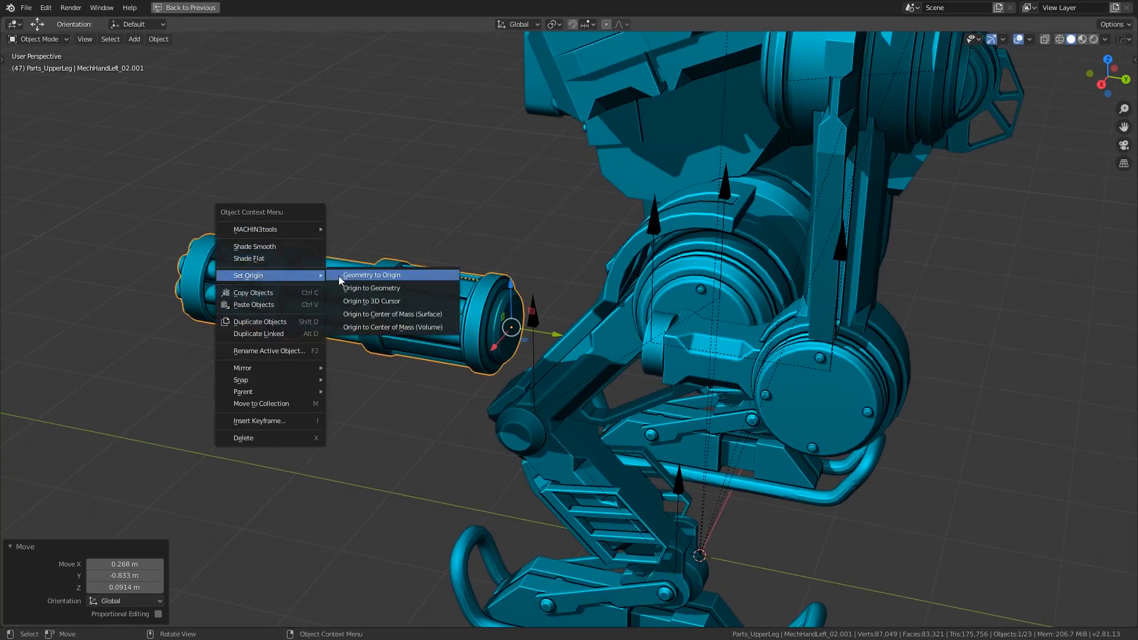
mouse_move(392, 288)
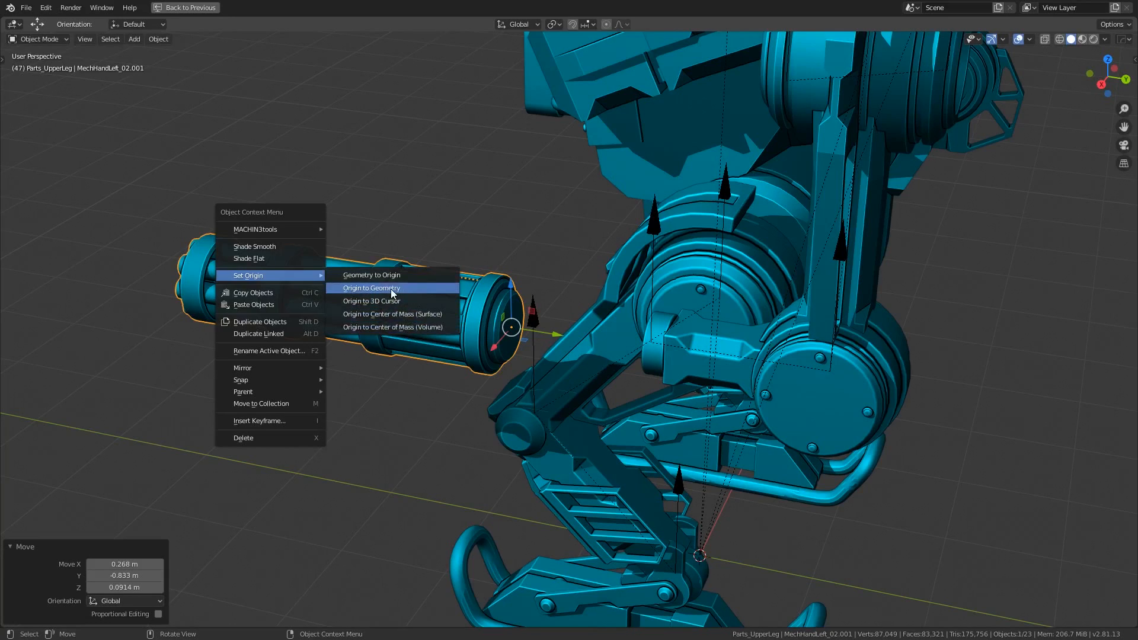
click(372, 288)
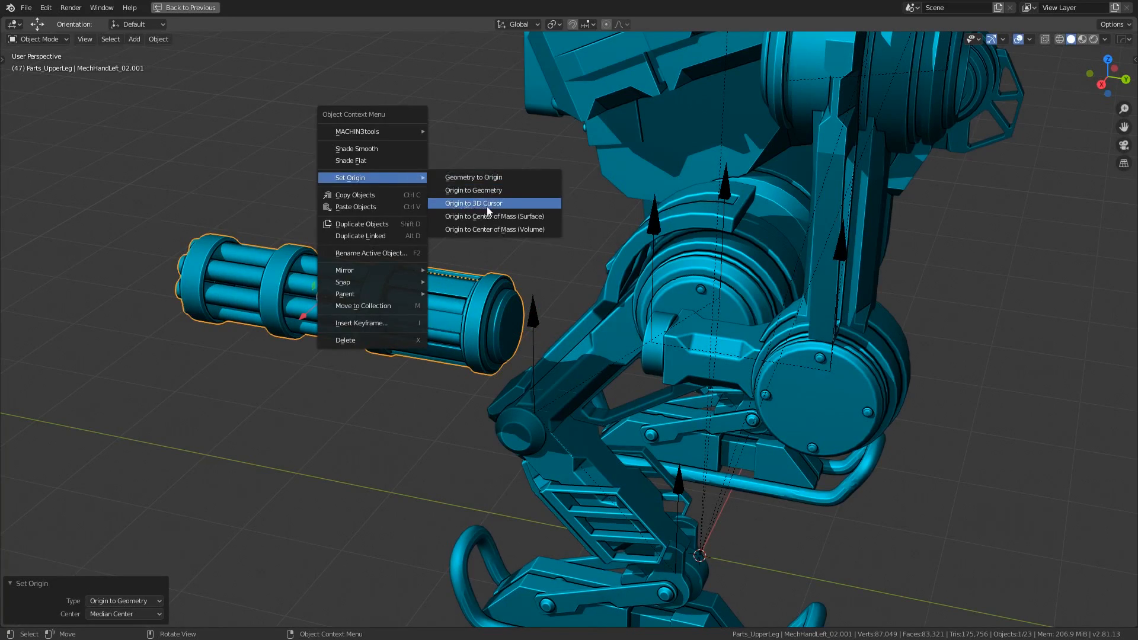
mouse_move(472, 291)
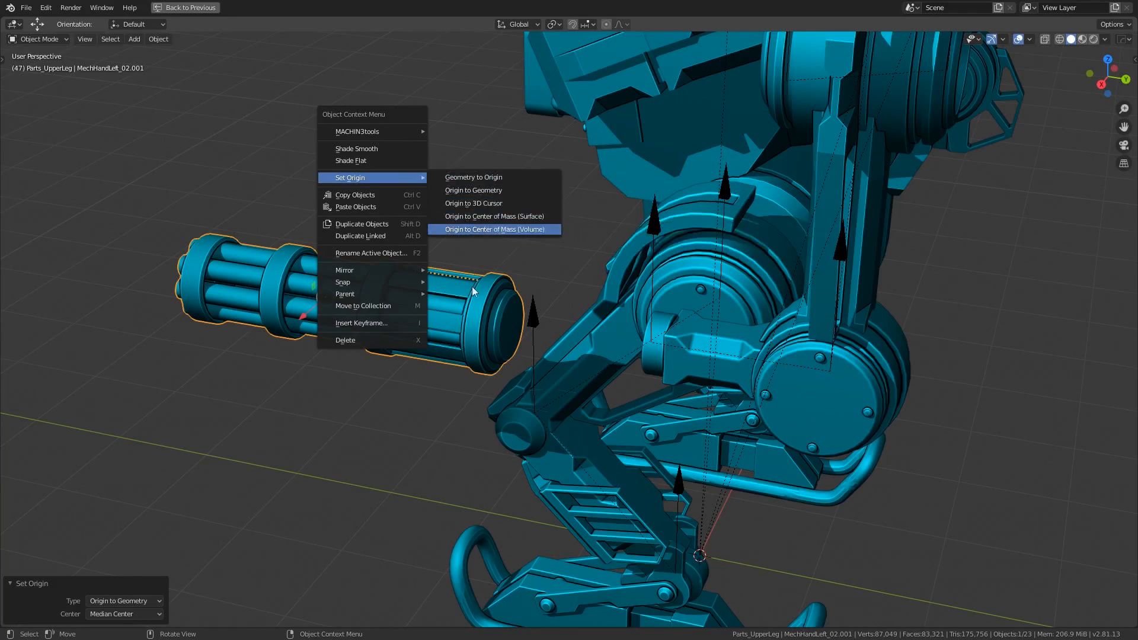
click(494, 229)
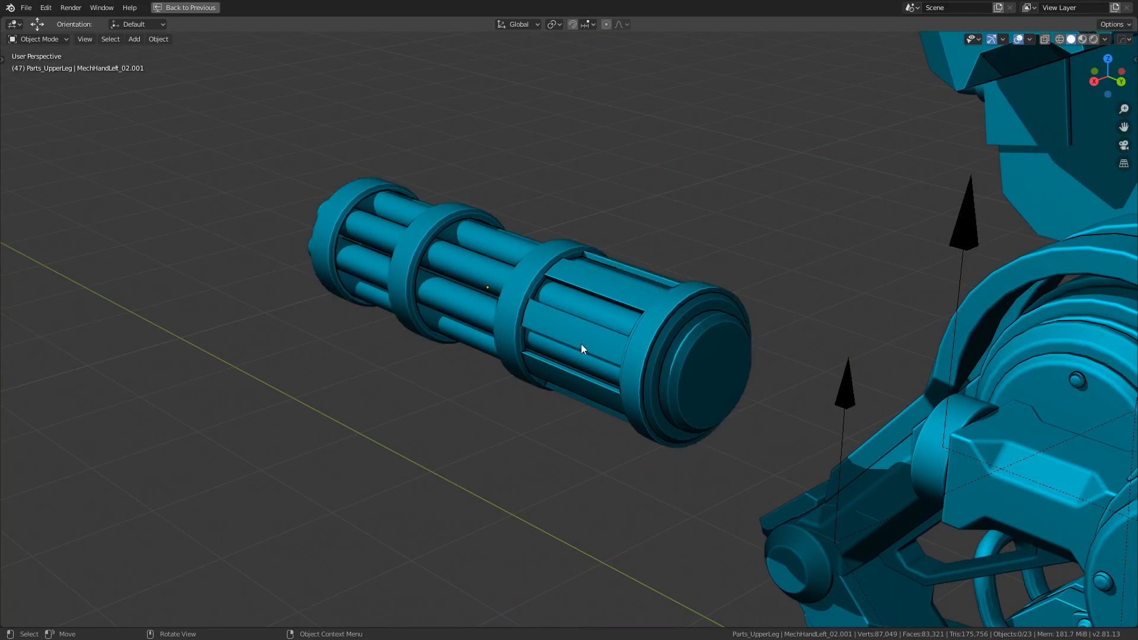
Snap the 3D cursor to the gun's end face in Edit Mode, then return to Object Mode.
key(Tab)
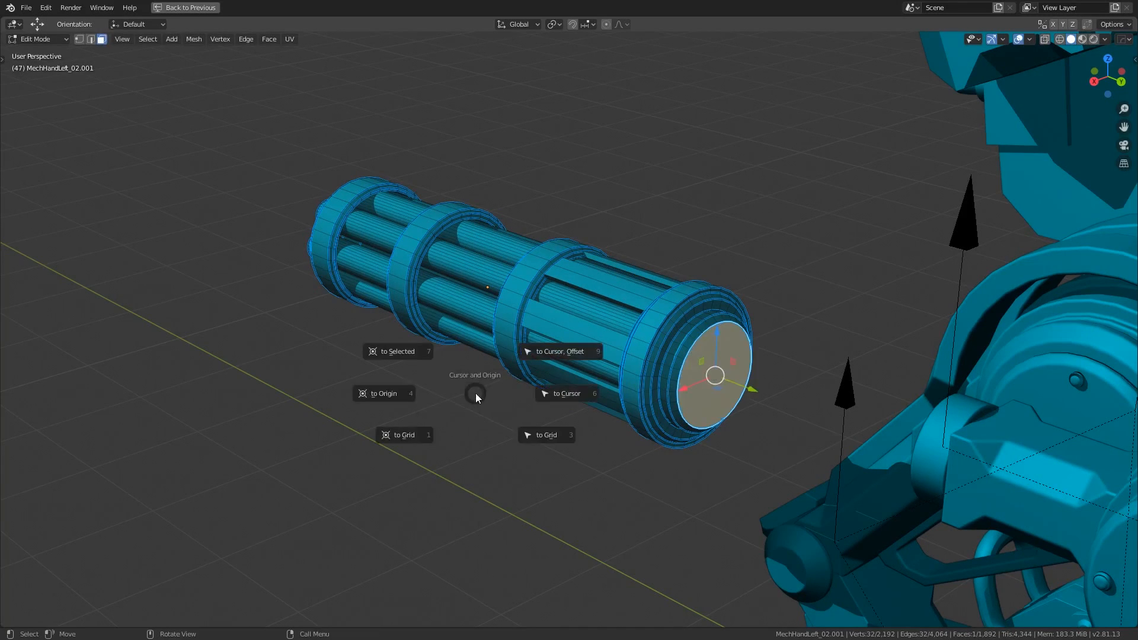
click(563, 352)
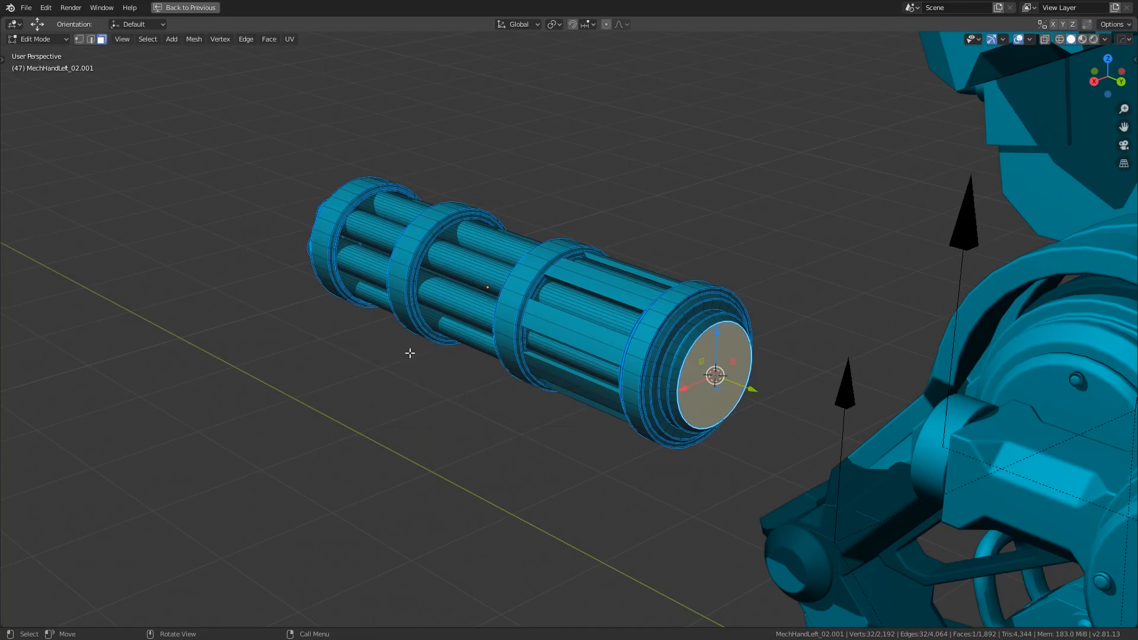
key(Tab)
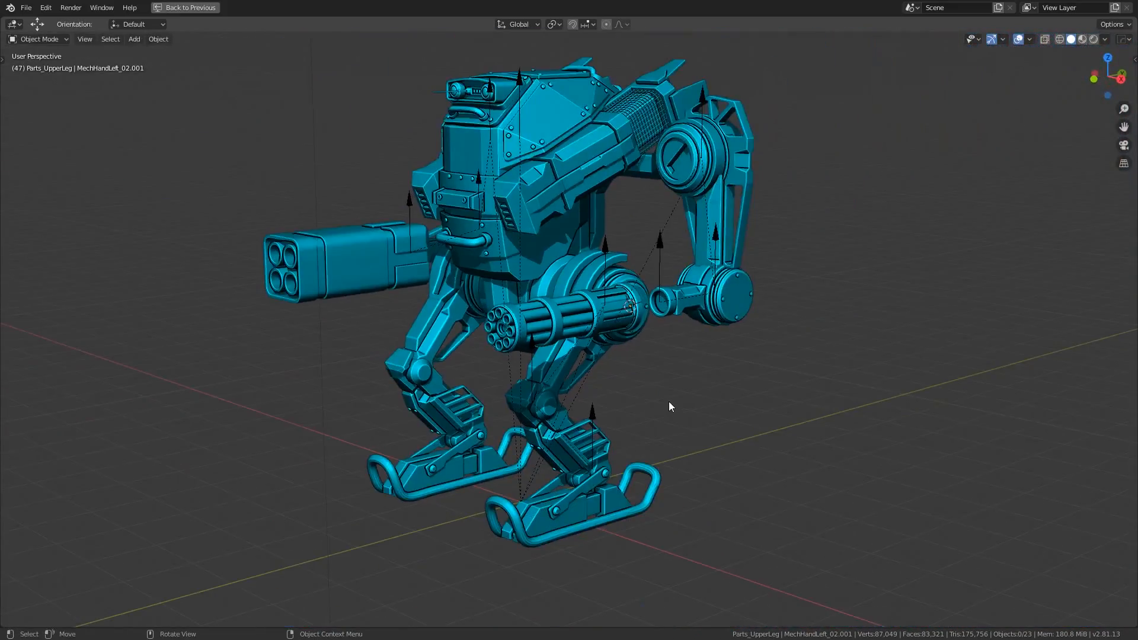
Orbit to the mech's front and switch to the Scripting workspace.
drag(668, 407, 755, 454)
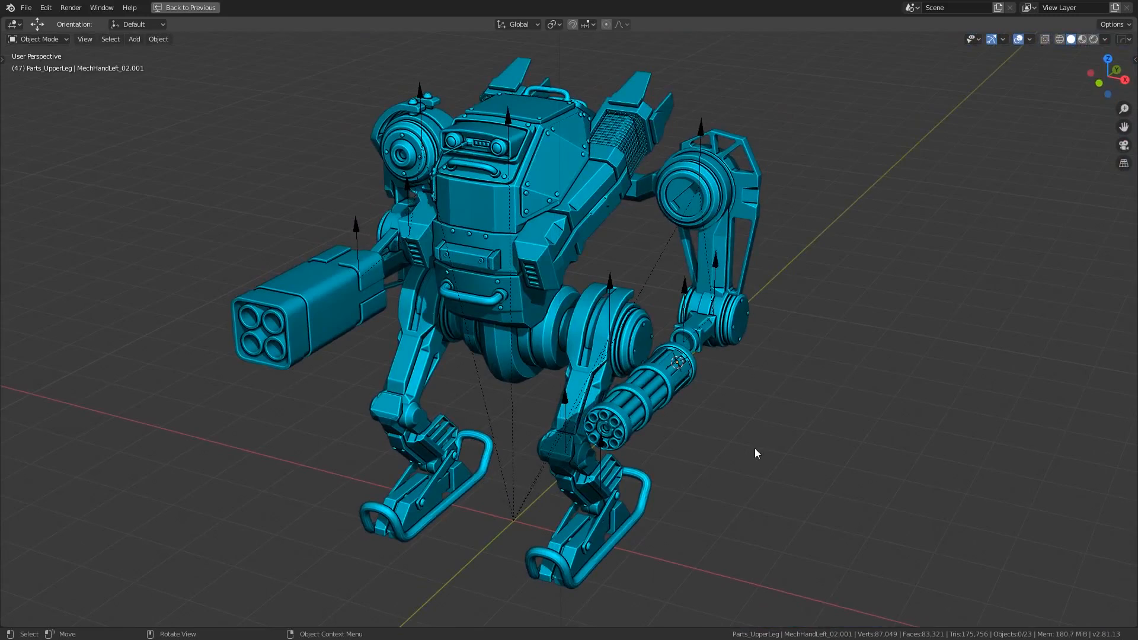
click(186, 7)
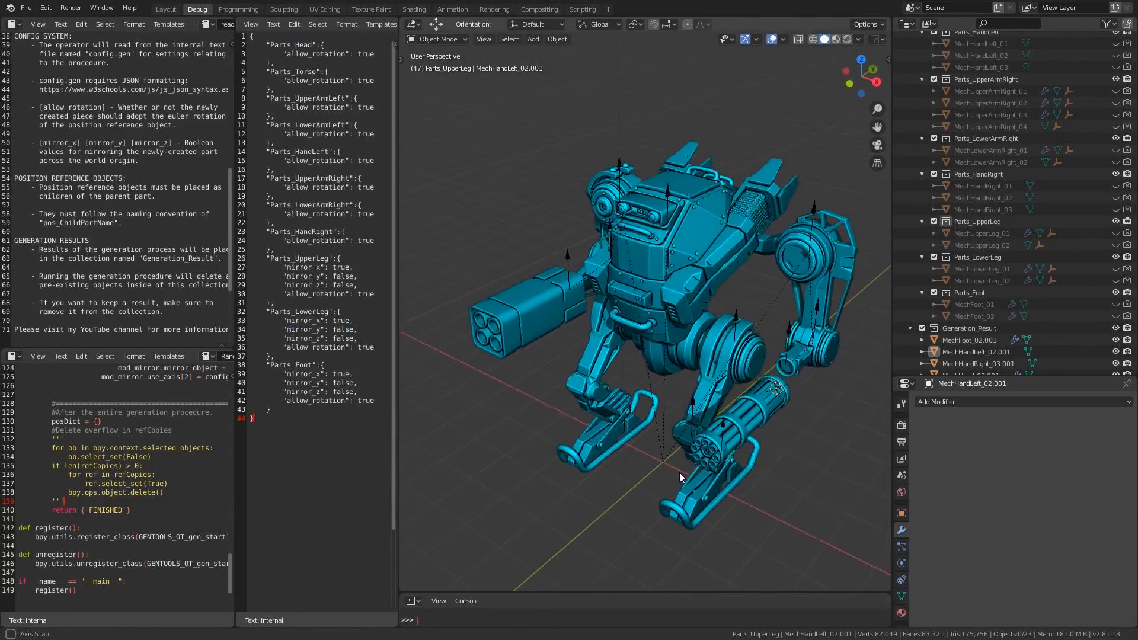
drag(682, 477, 718, 473)
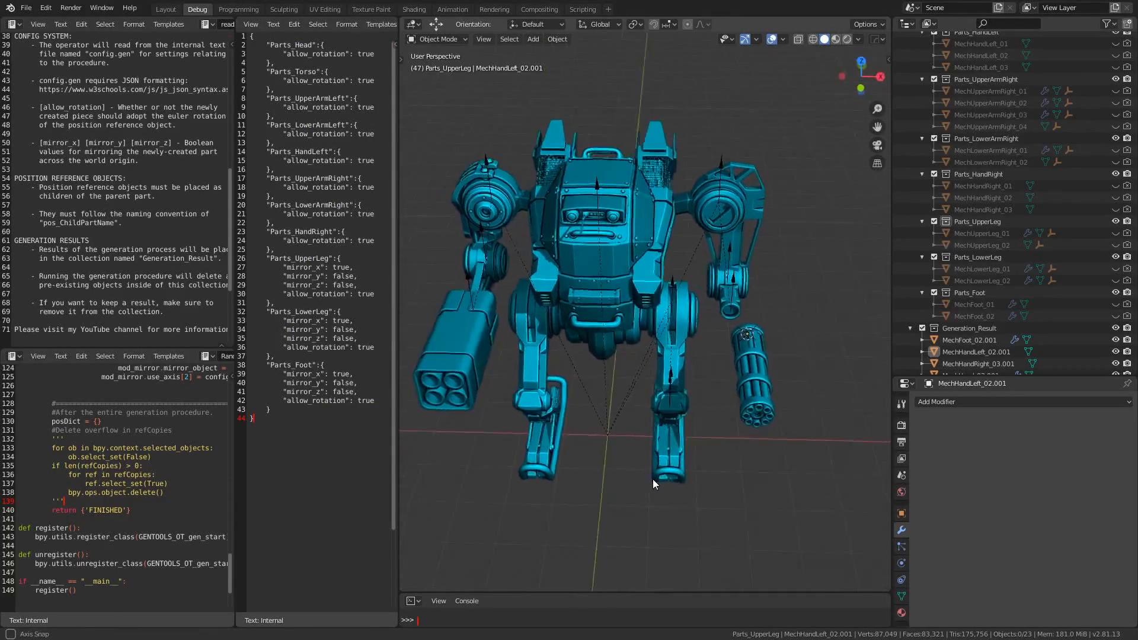
drag(653, 484, 751, 242)
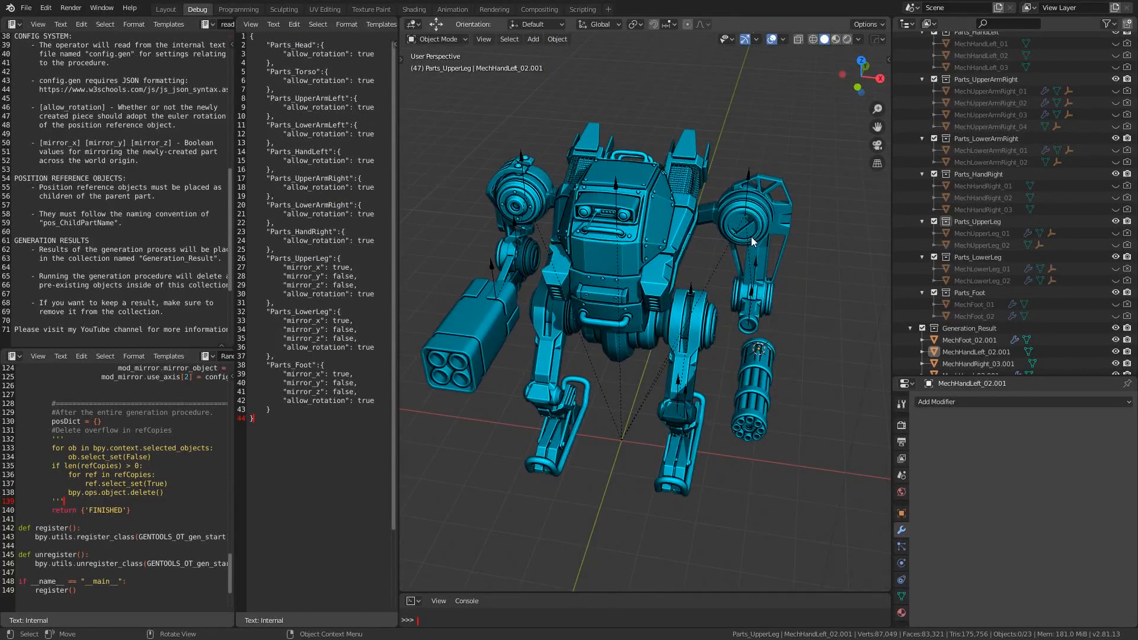